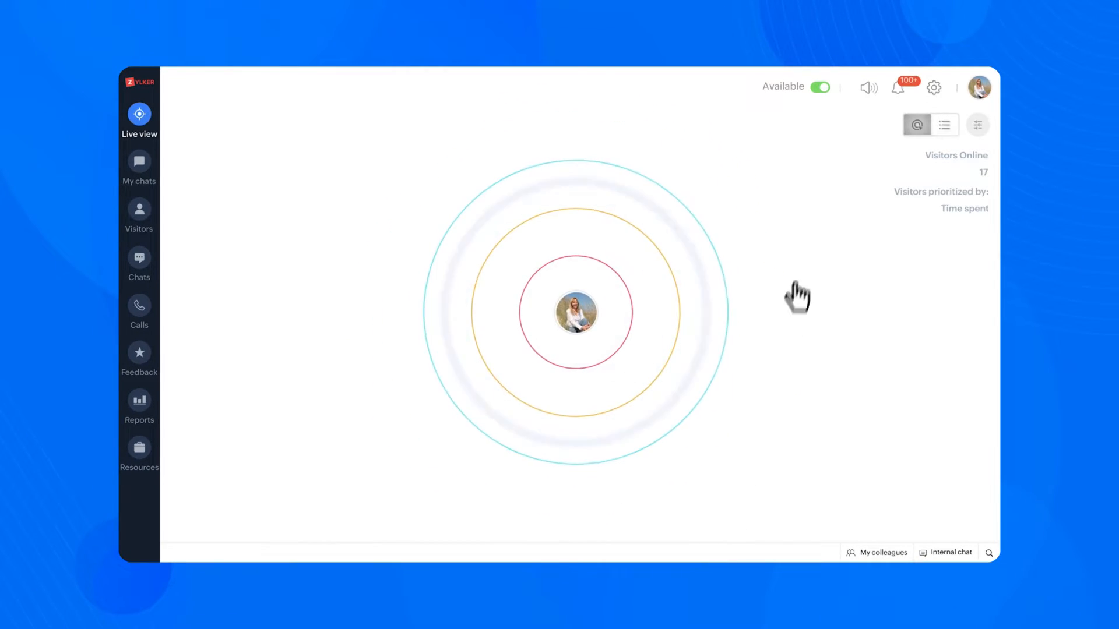
- Open the Brands page under Personalize in SalesIQ settings
{"action": "left_click", "coordinate": [934, 87]}
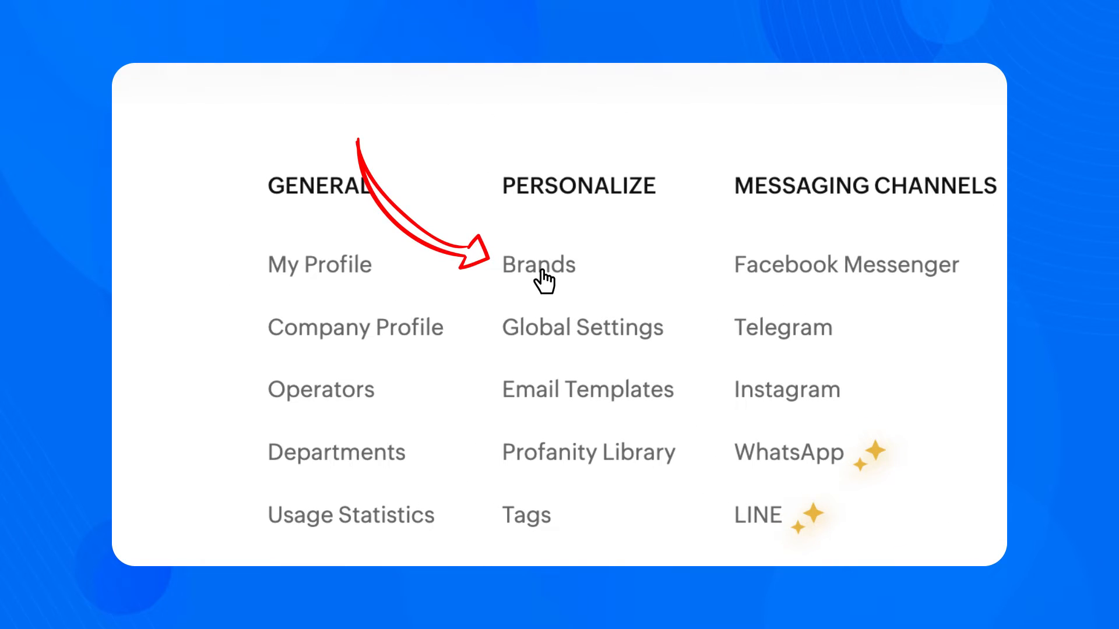
{"action": "left_click", "coordinate": [538, 264]}
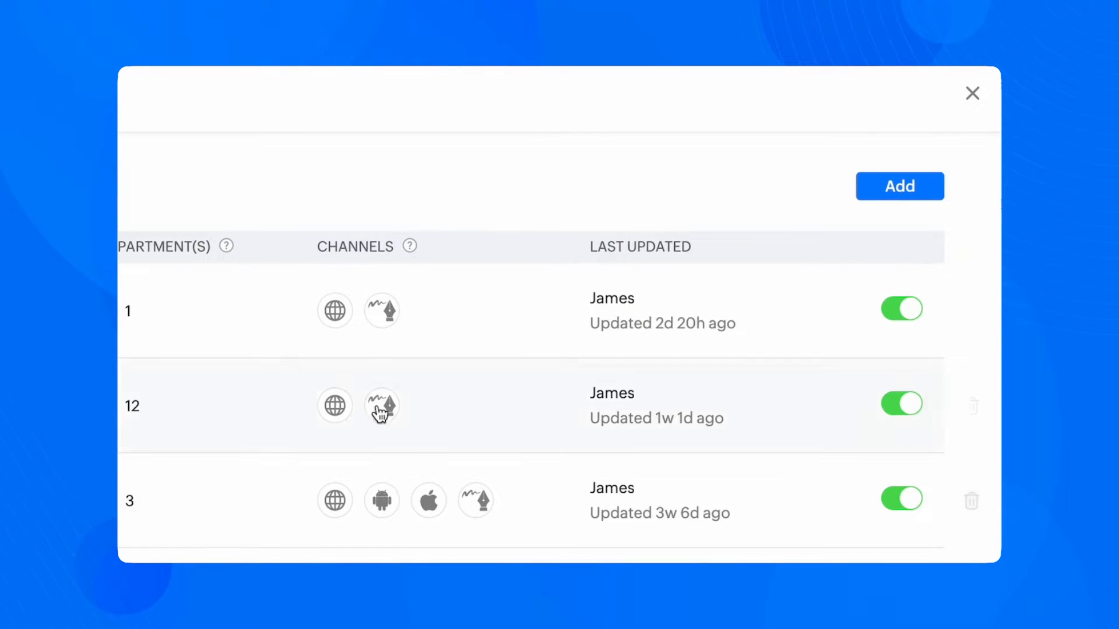
- Add a brand named 'Zylker Realtors' and create it
{"action": "left_click", "coordinate": [899, 186]}
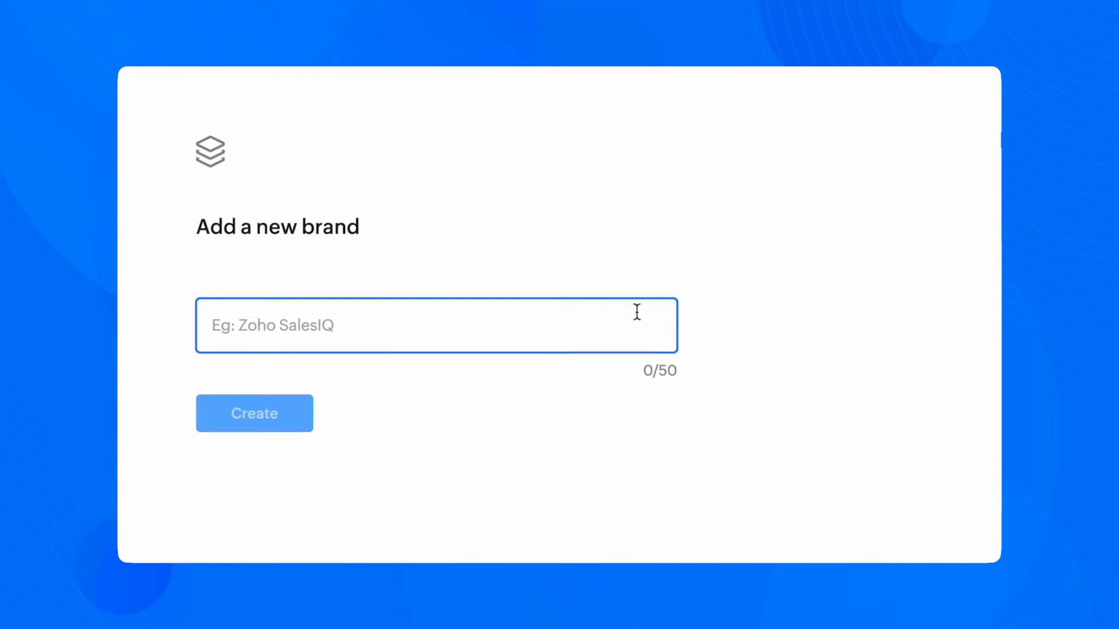
{"action": "left_click", "coordinate": [254, 413]}
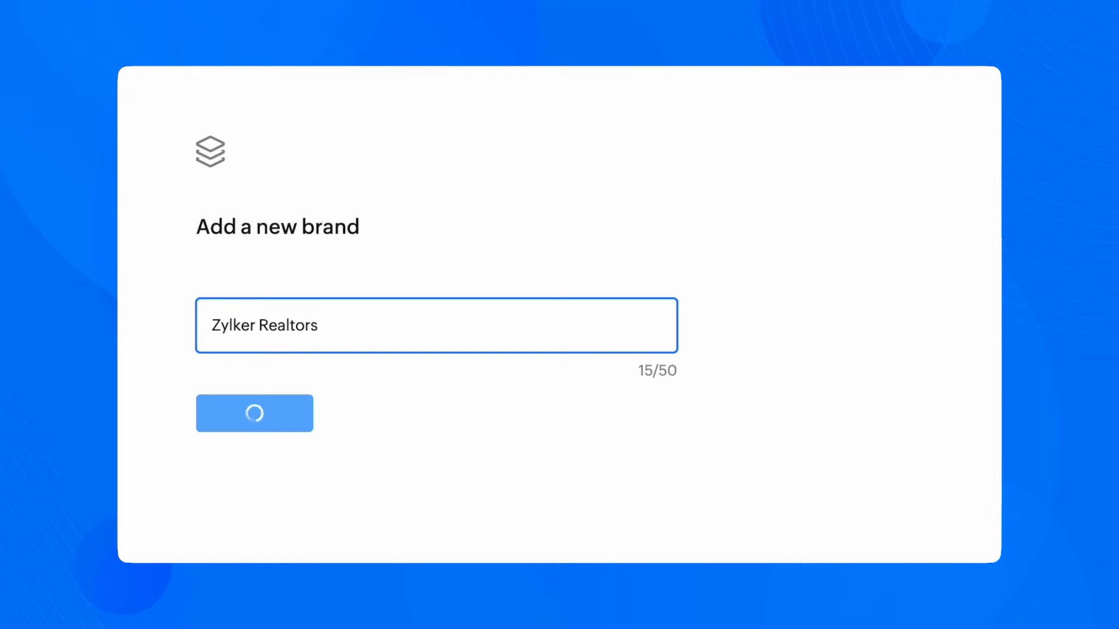
{"action": "left_click", "coordinate": [255, 413]}
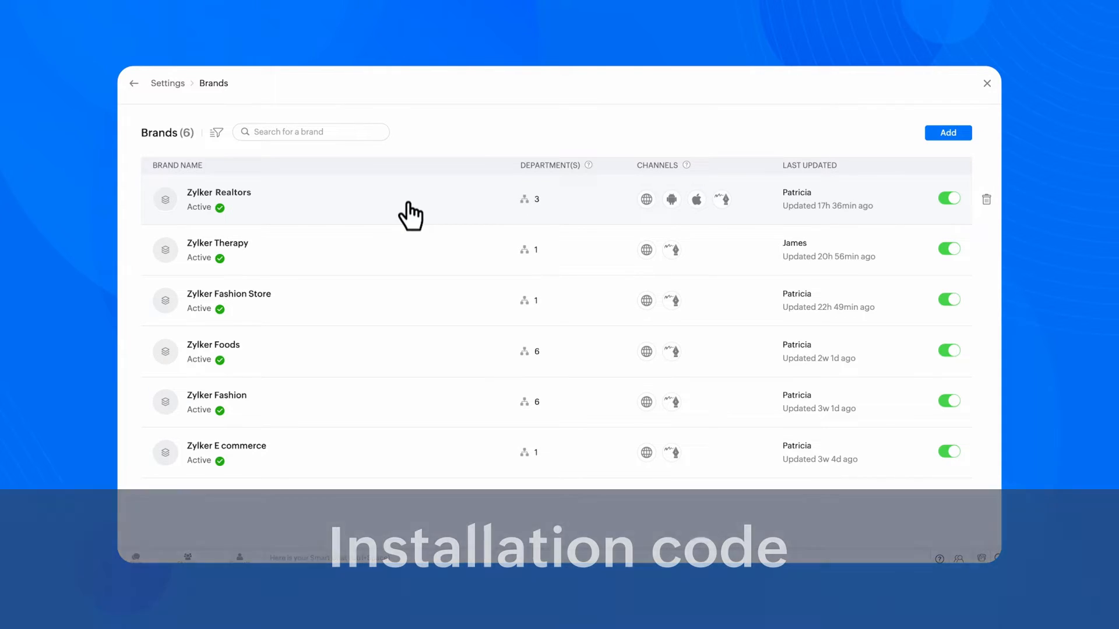
- Open Zylker Realtors' Installation settings and select the Website code card
{"action": "left_click", "coordinate": [218, 191]}
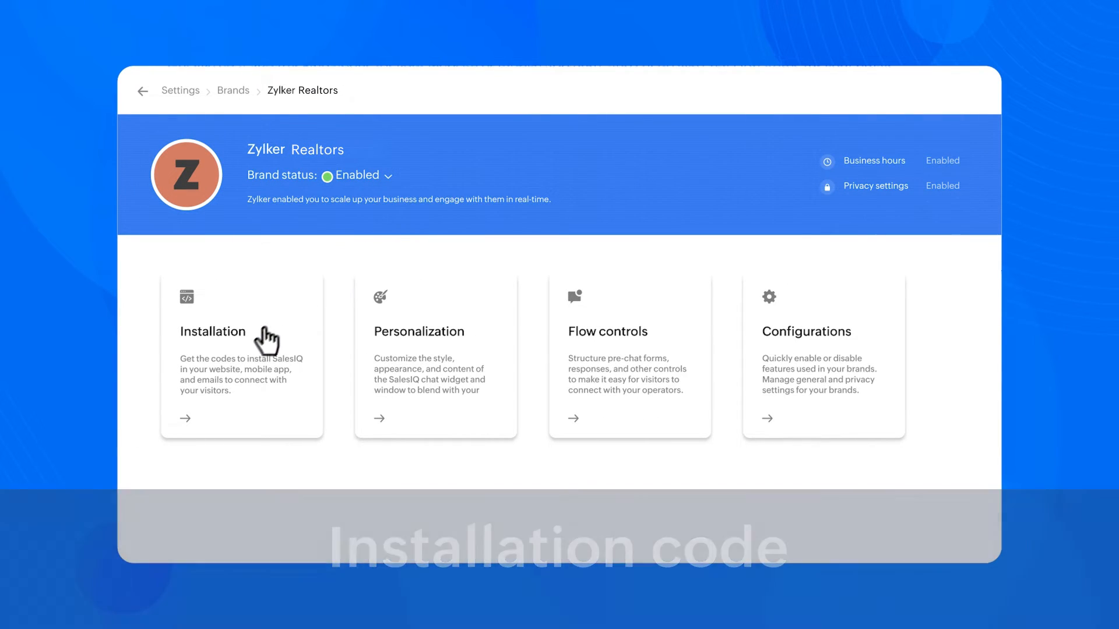
{"action": "left_click", "coordinate": [242, 331]}
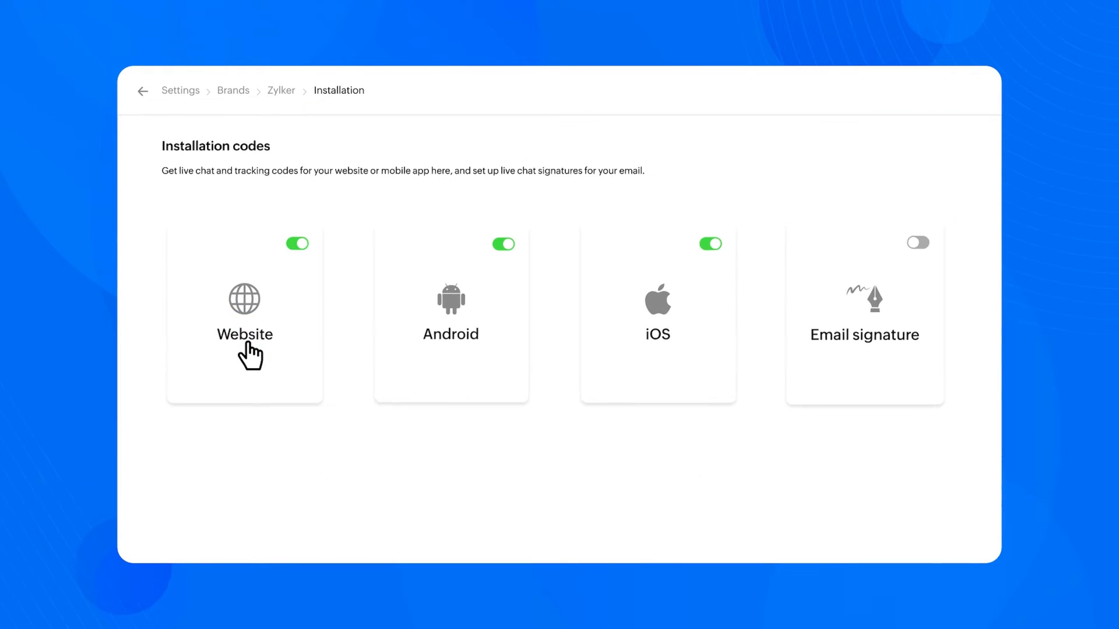
{"action": "left_click", "coordinate": [244, 314]}
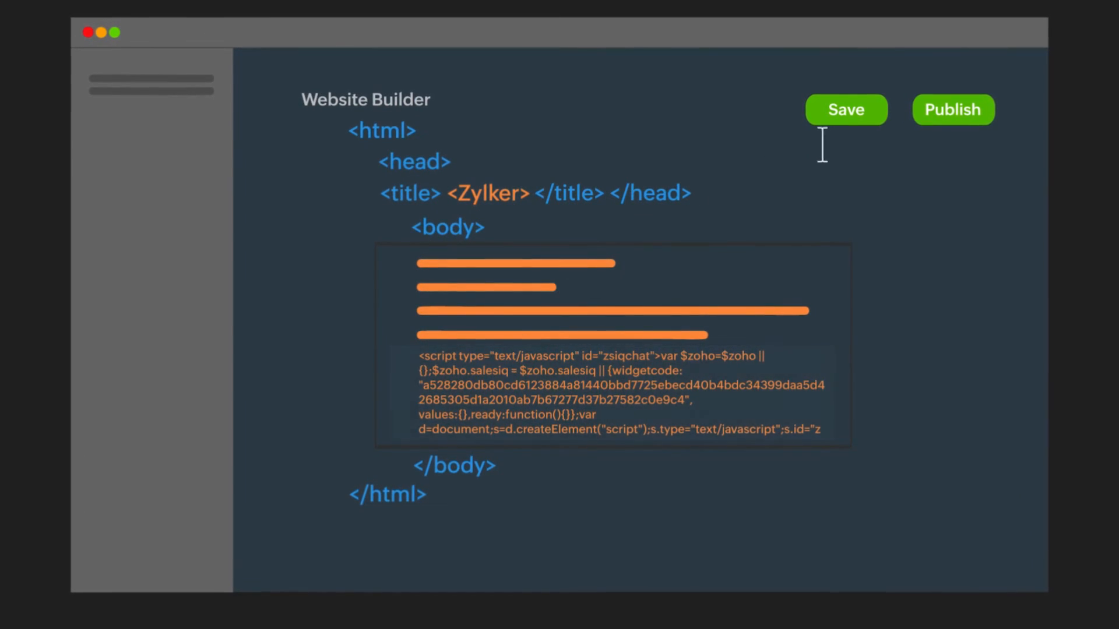
- Save the page with the SalesIQ chat script and publish the site
{"action": "left_click", "coordinate": [845, 109]}
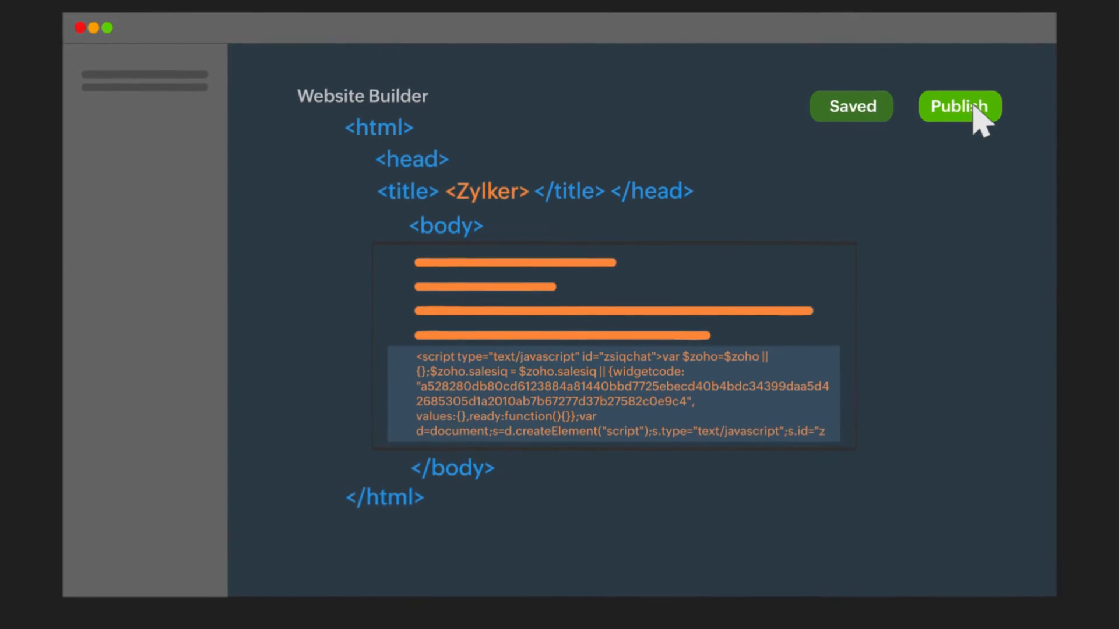
{"action": "left_click", "coordinate": [959, 106]}
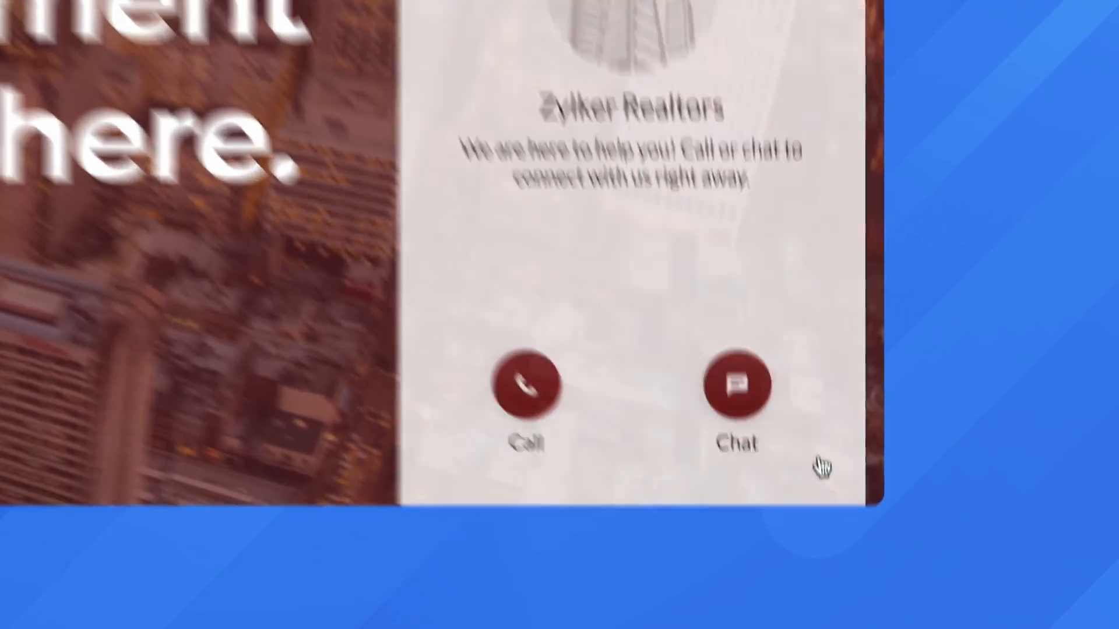